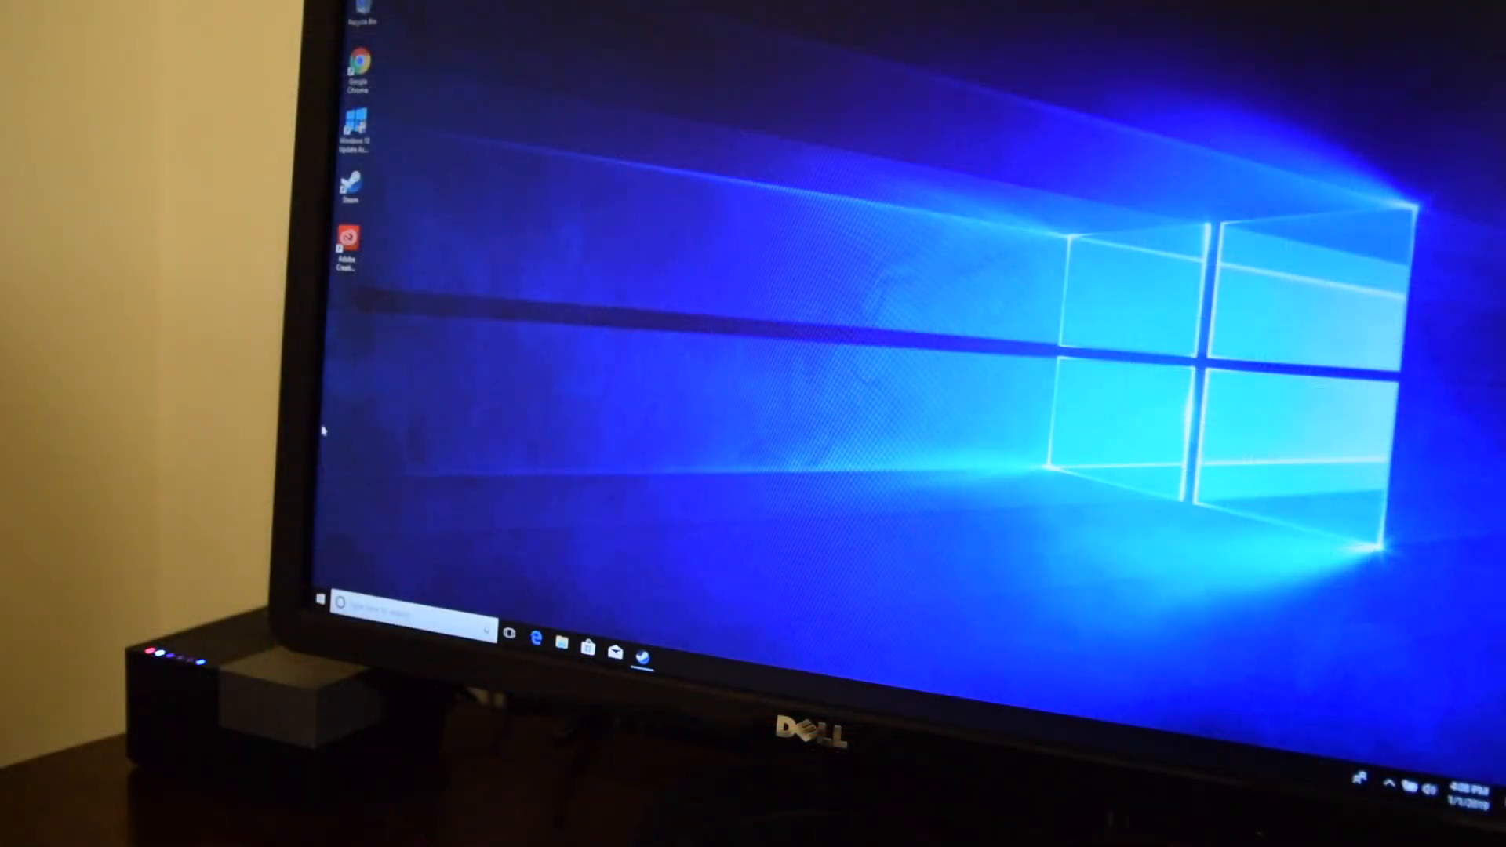
- Open the Start menu and scroll its app list down to the W entries like Windows accessories
{"action": "left_click", "coordinate": [314, 598]}
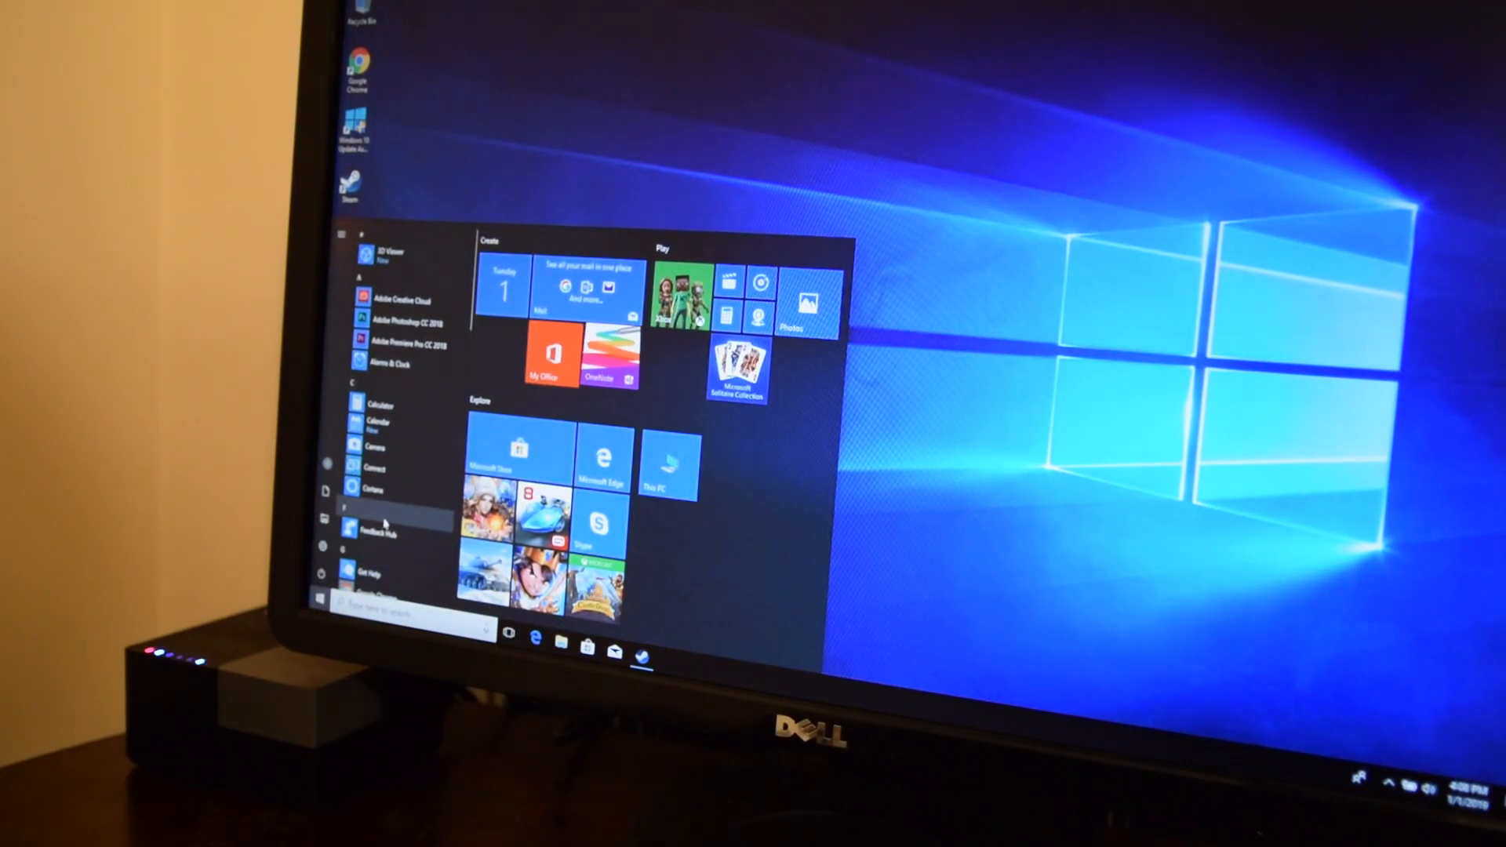
{"action": "scroll", "scroll_direction": "down", "scroll_amount": 3}
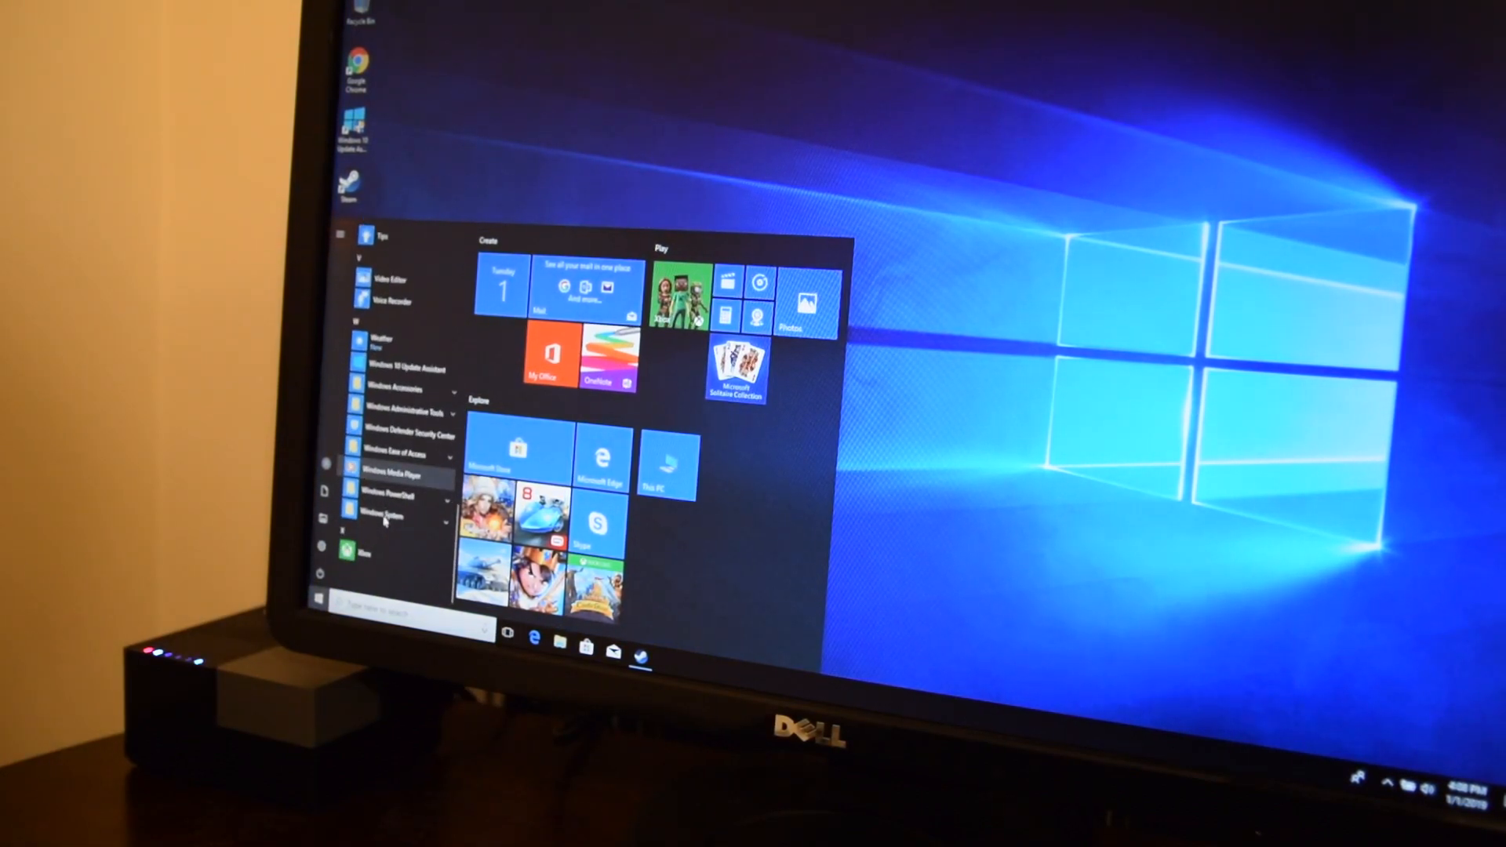